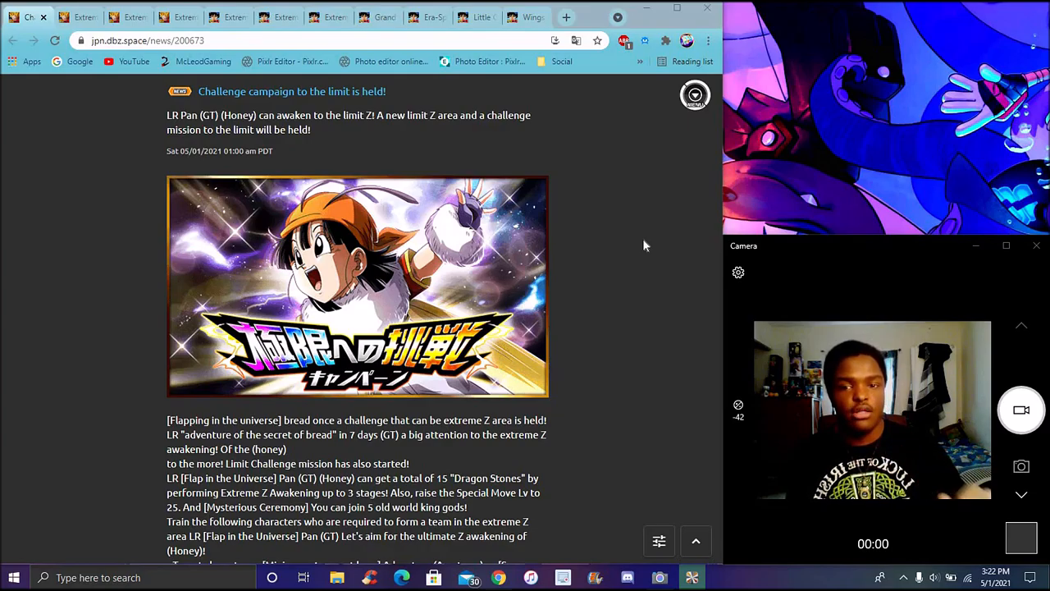
Switch to the Extreme Z Area Pan's Secret Adventure article and read down to Pan (GT) (Honey)'s awakened skills
{"action": "scroll", "scroll_direction": "down", "scroll_amount": 3}
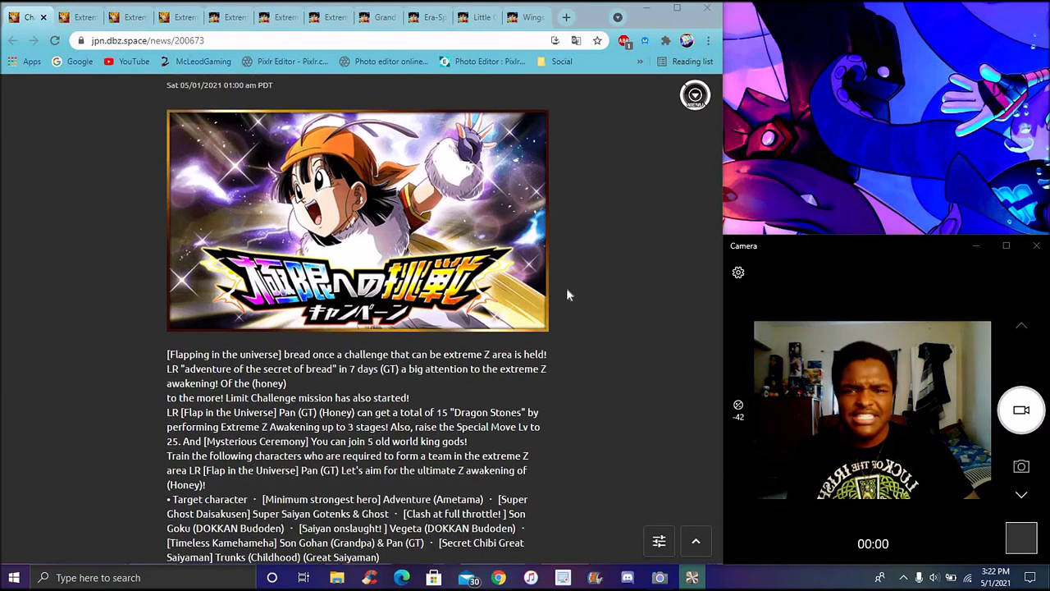
{"action": "scroll", "scroll_direction": "down", "scroll_amount": 3}
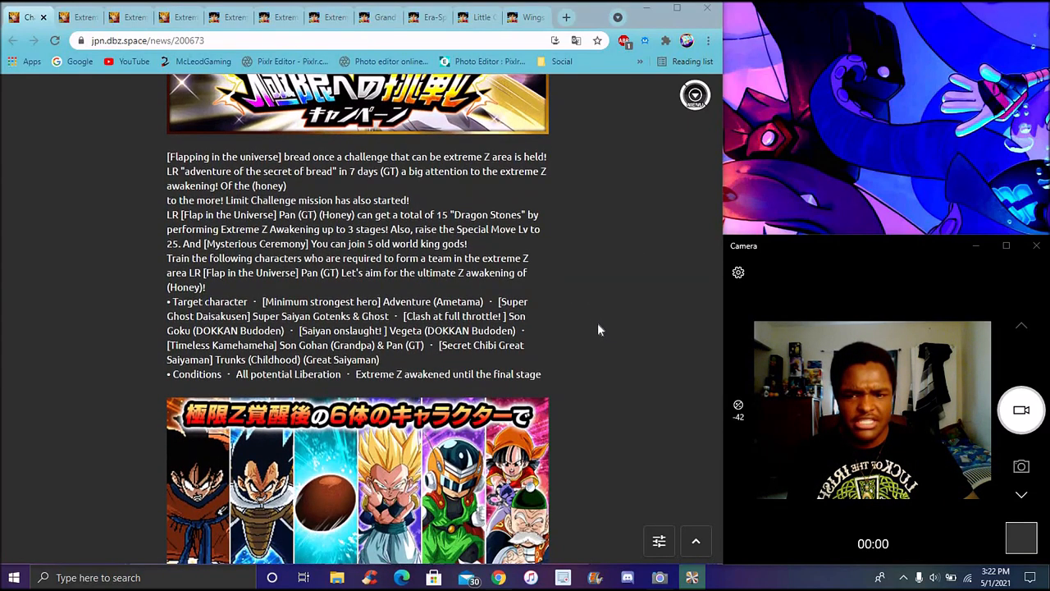
{"action": "scroll", "scroll_direction": "down", "scroll_amount": 3}
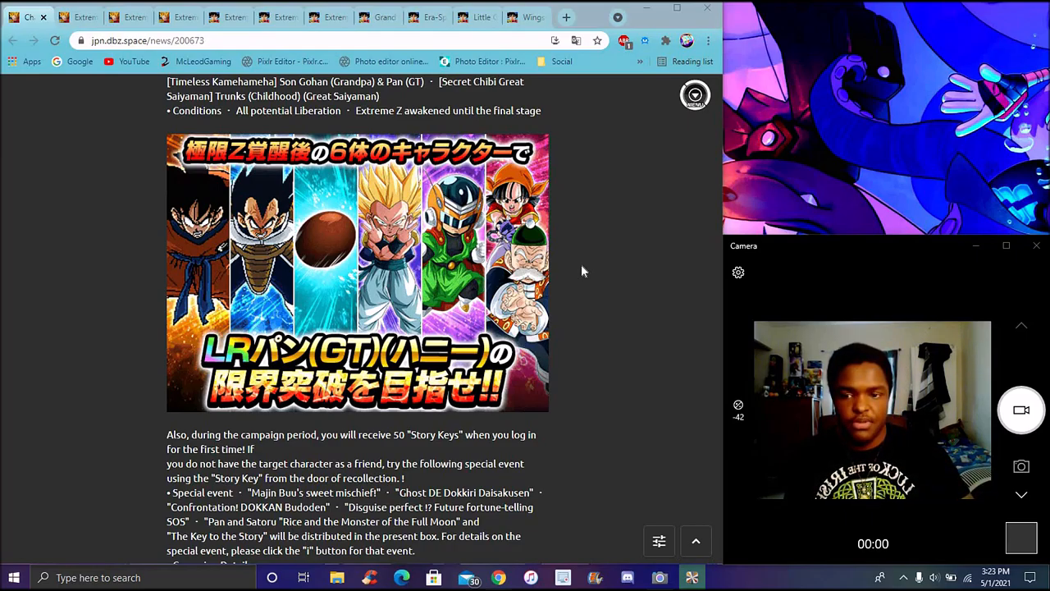
{"action": "mouse_move", "coordinate": [611, 256]}
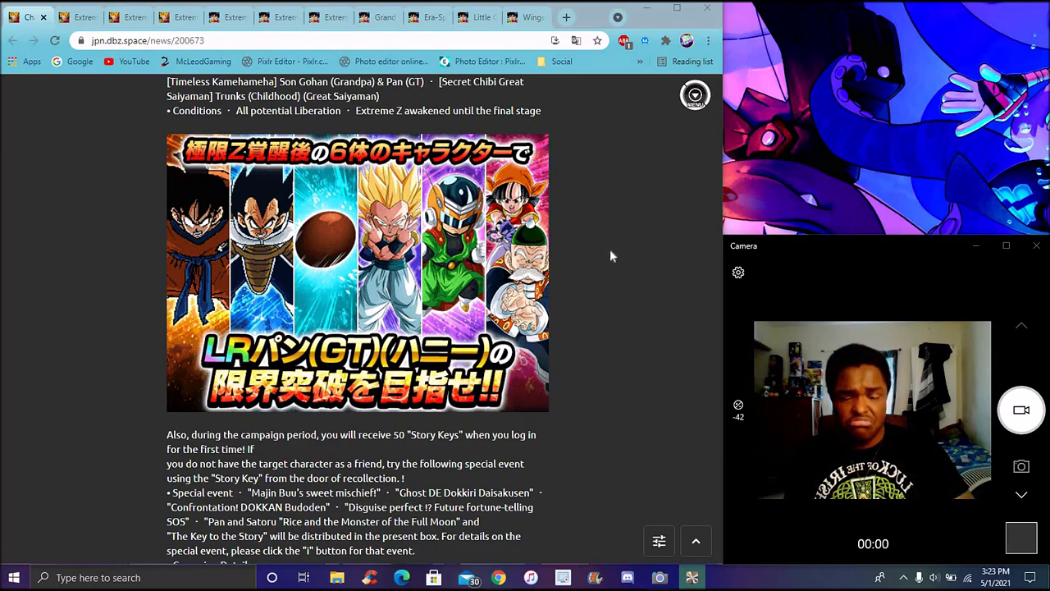
{"action": "mouse_move", "coordinate": [96, 261]}
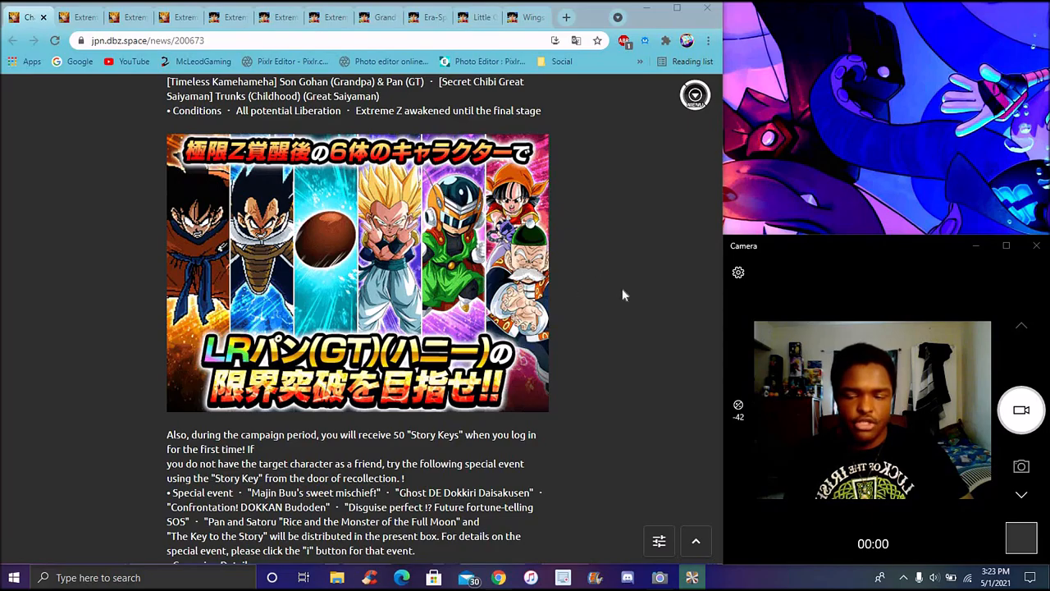
{"action": "mouse_move", "coordinate": [566, 256]}
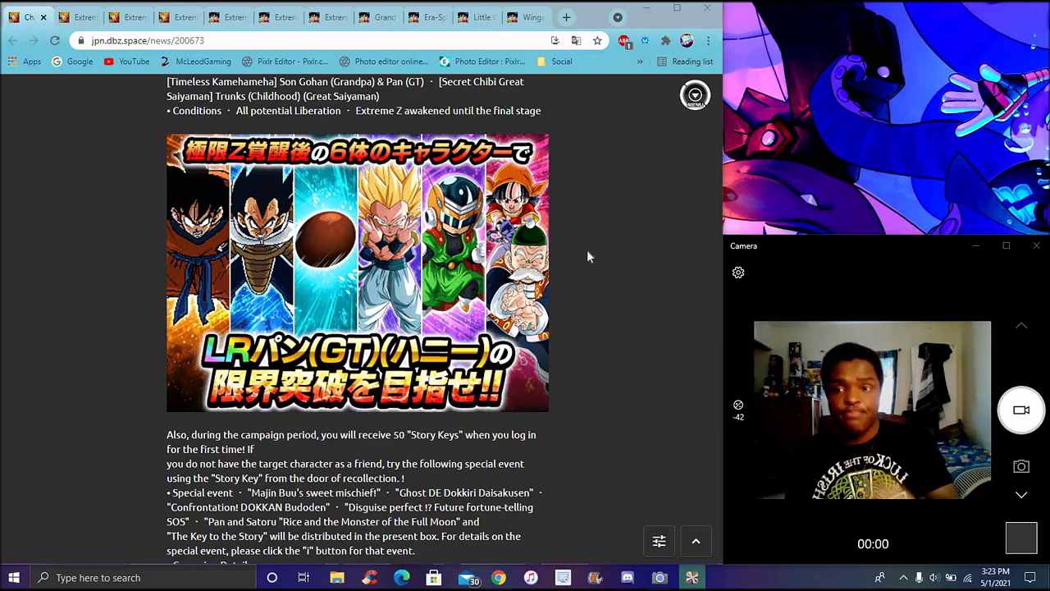
{"action": "left_click", "coordinate": [78, 16]}
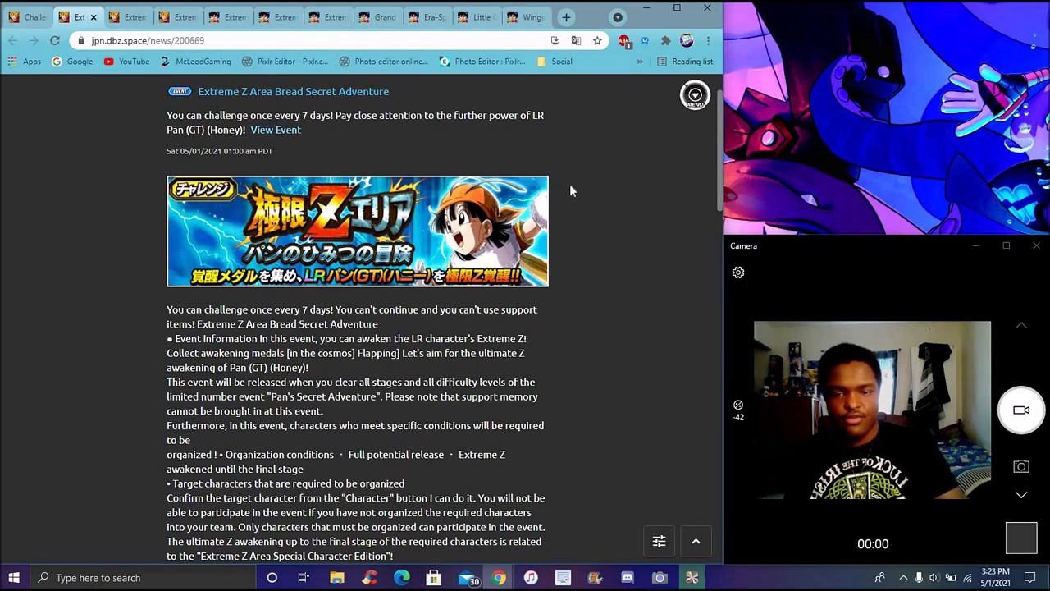
{"action": "scroll", "scroll_direction": "down", "scroll_amount": 3}
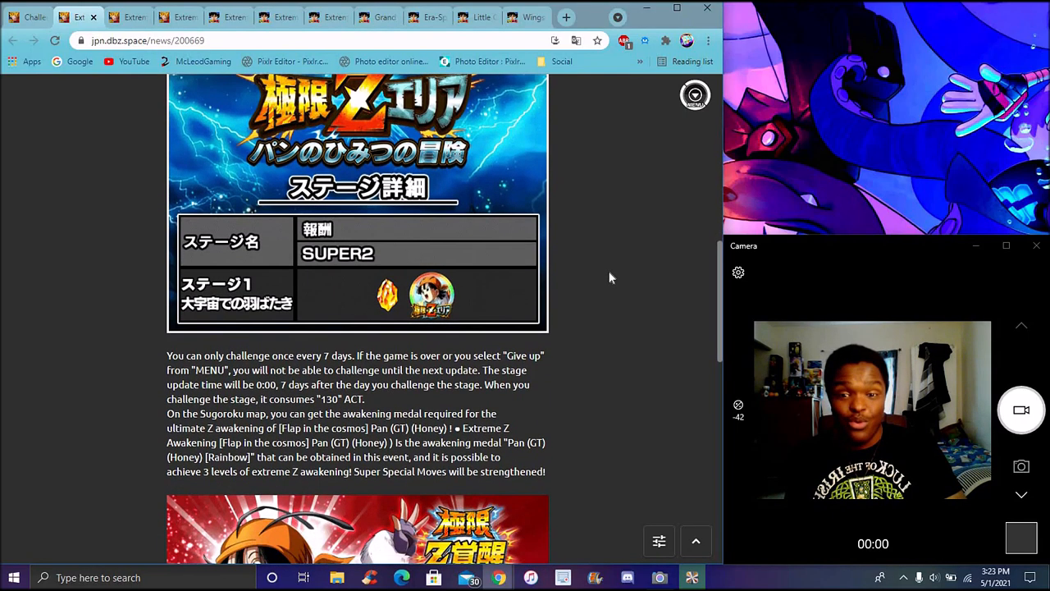
{"action": "scroll", "scroll_direction": "down", "scroll_amount": 3}
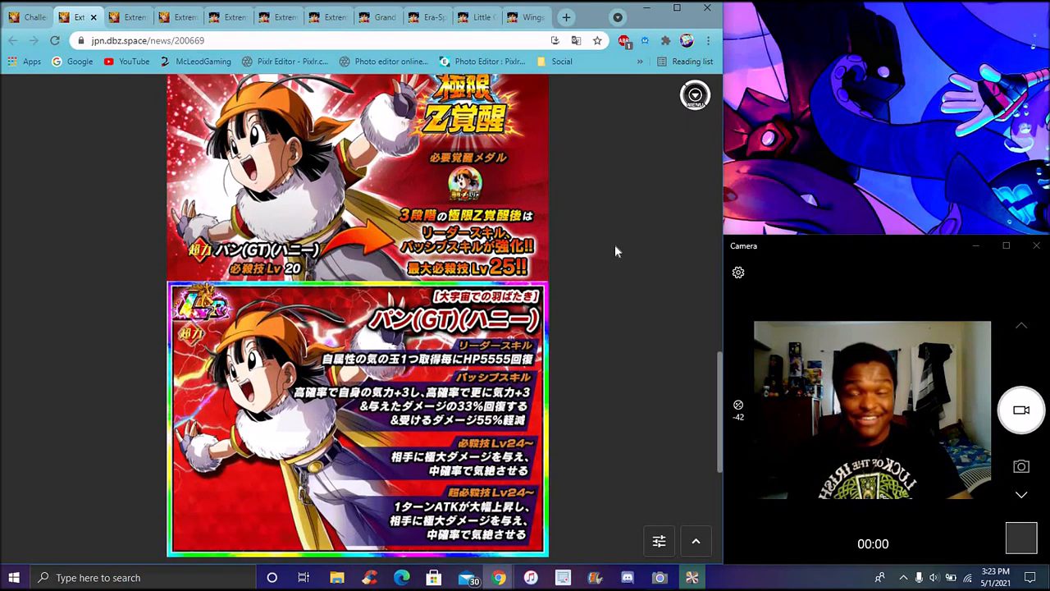
{"action": "mouse_move", "coordinate": [115, 55]}
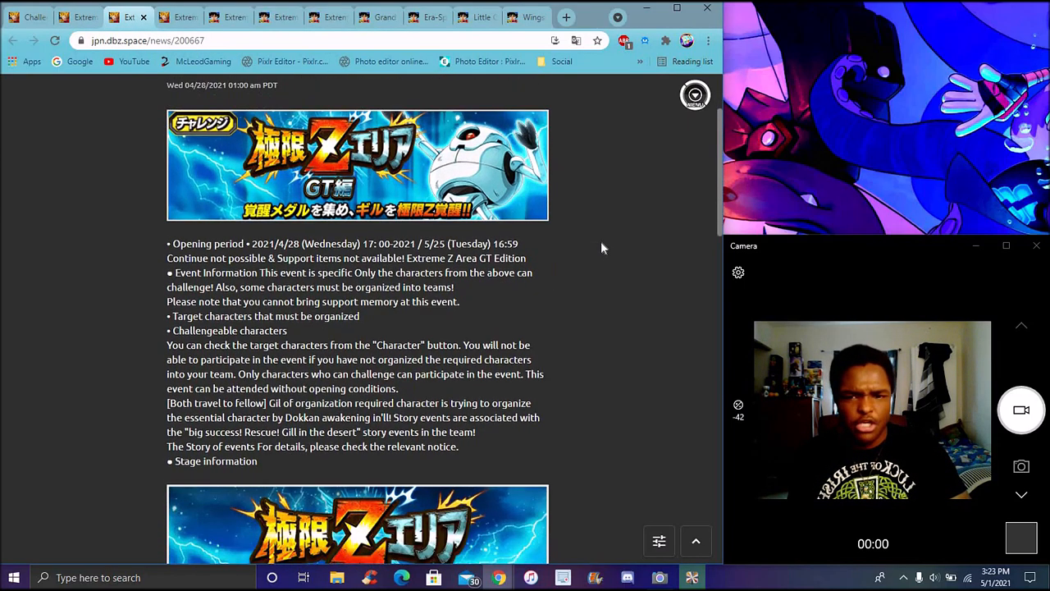
Scroll past the GT Edition stage rewards to Gill's Extreme Z-Awakening image, leader and passive skills
{"action": "scroll", "scroll_direction": "down", "scroll_amount": 3}
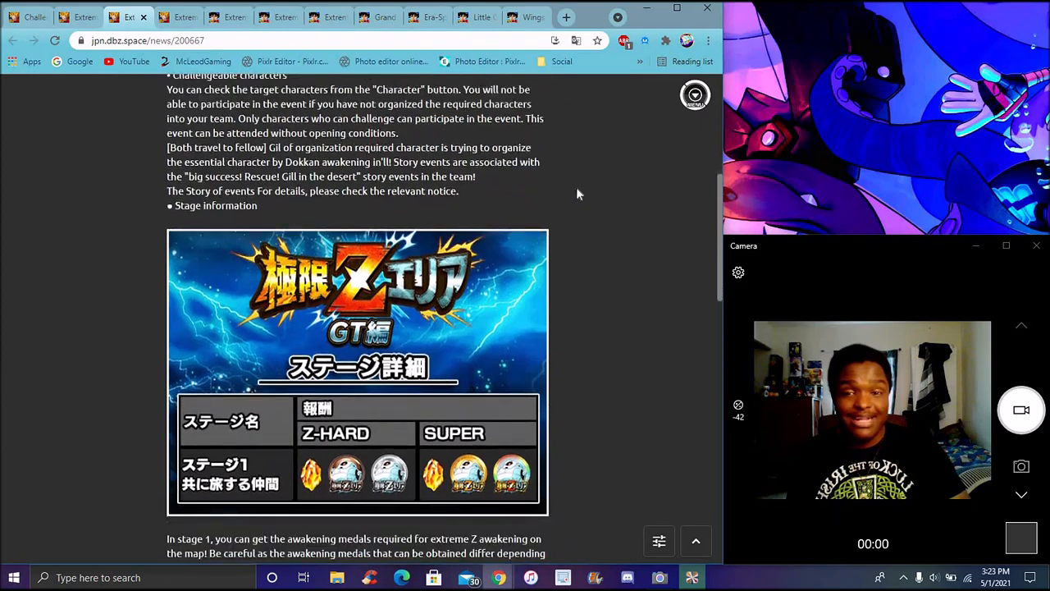
{"action": "scroll", "scroll_direction": "down", "scroll_amount": 3}
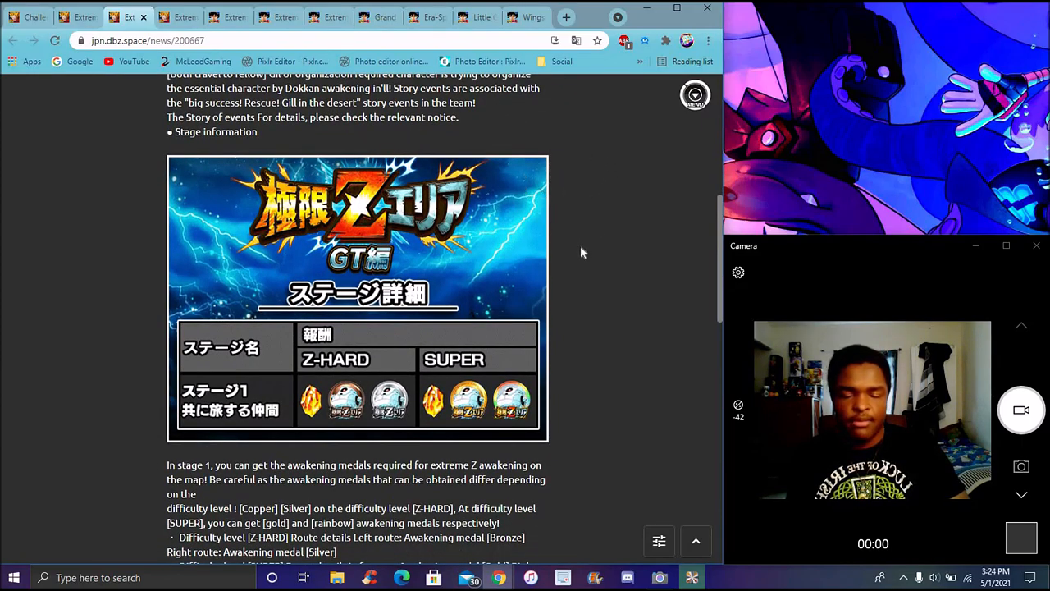
{"action": "mouse_move", "coordinate": [562, 272]}
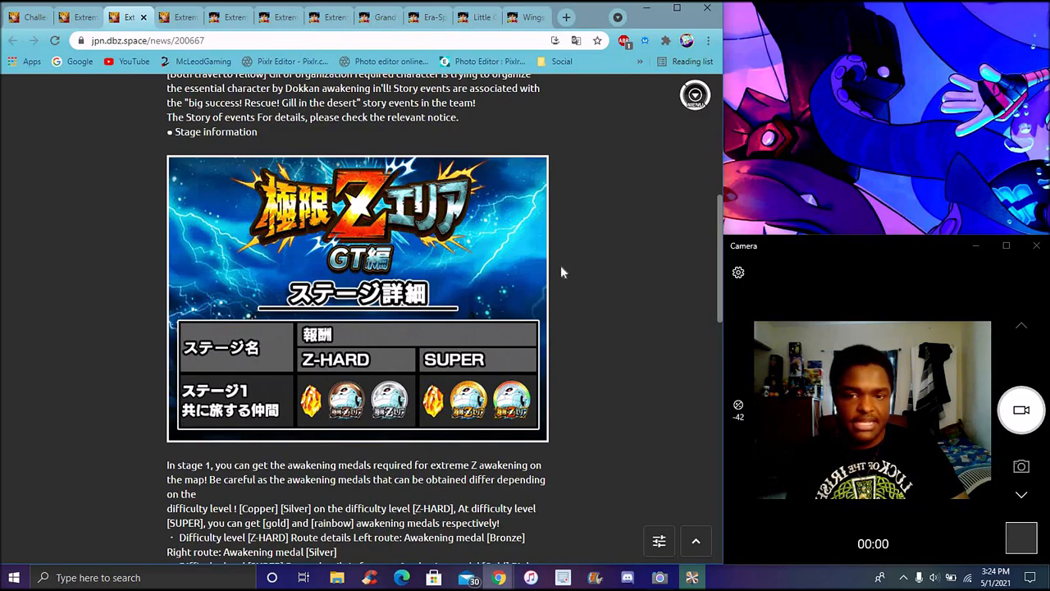
{"action": "mouse_move", "coordinate": [594, 152]}
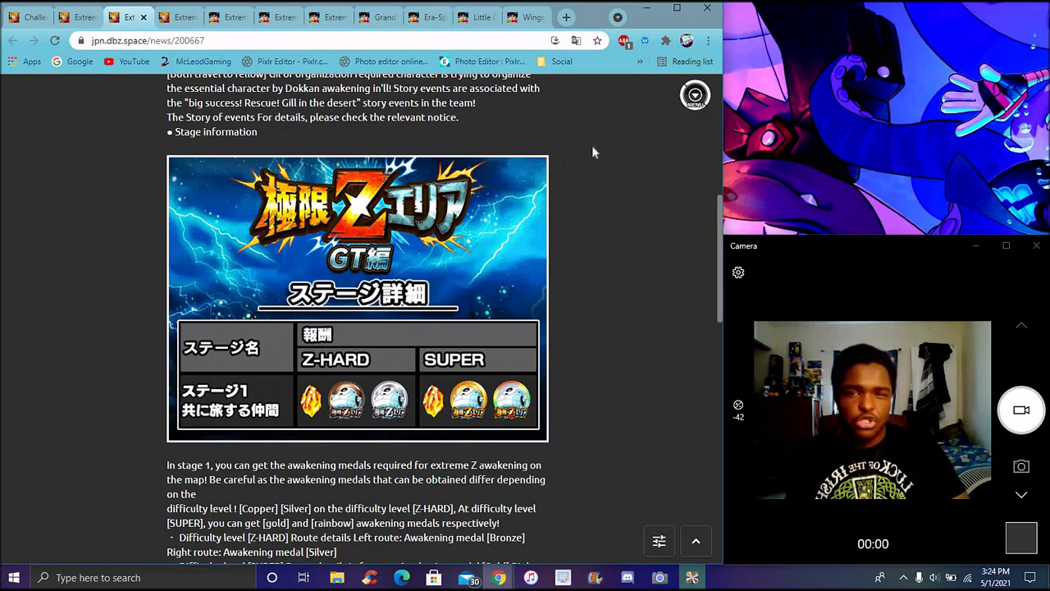
{"action": "scroll", "scroll_direction": "down", "scroll_amount": 3}
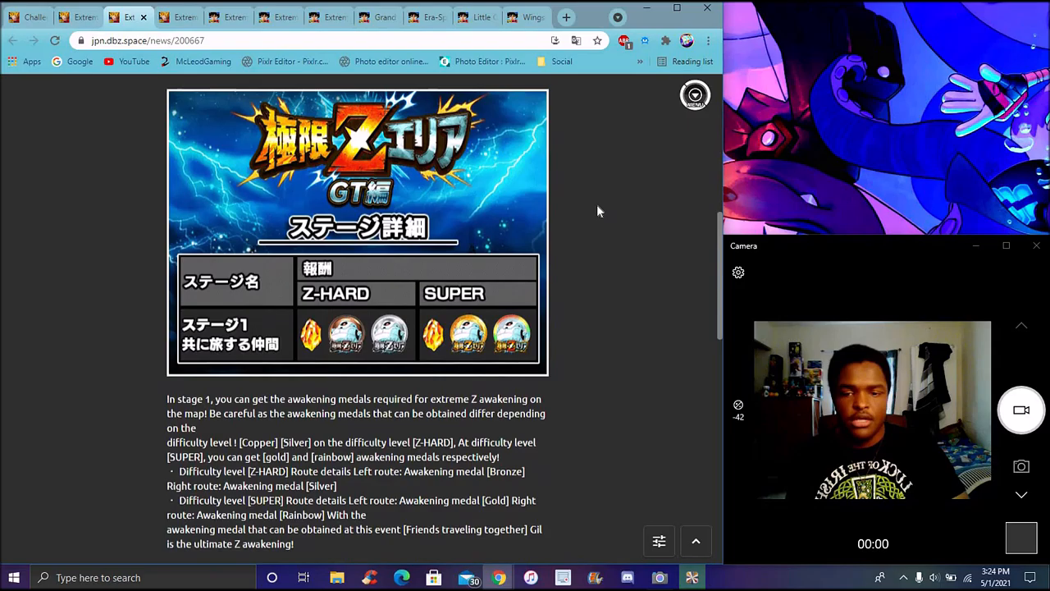
{"action": "scroll", "scroll_direction": "down", "scroll_amount": 3}
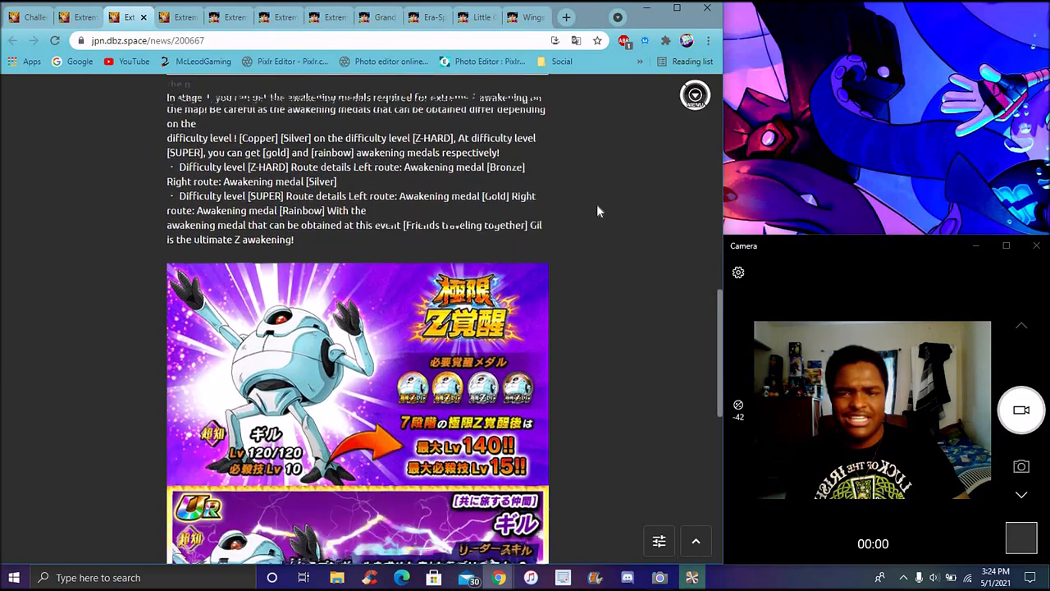
{"action": "scroll", "scroll_direction": "down", "scroll_amount": 3}
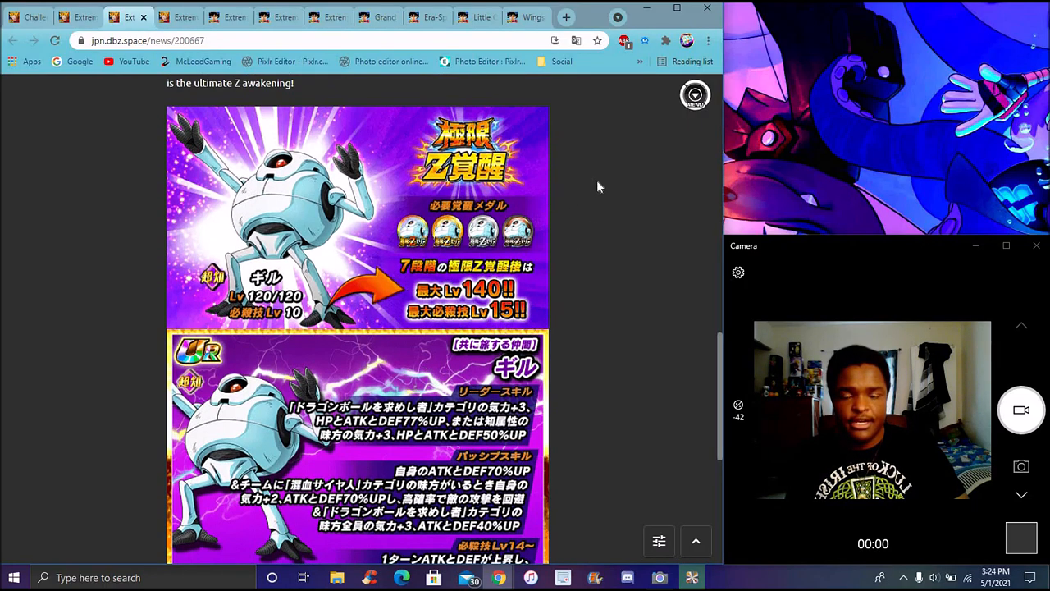
{"action": "mouse_move", "coordinate": [599, 239]}
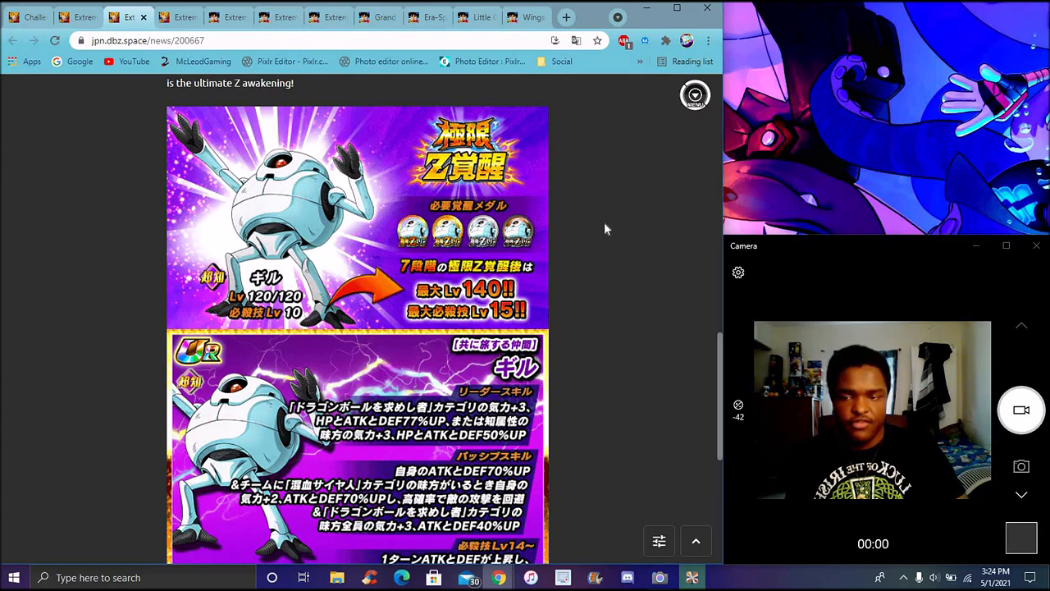
{"action": "mouse_move", "coordinate": [599, 226]}
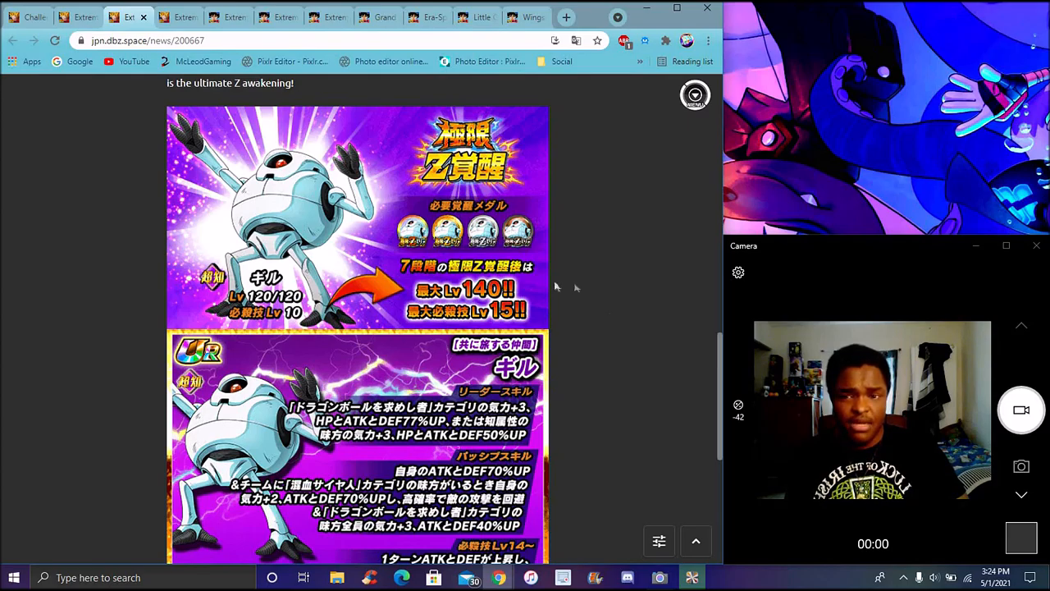
{"action": "mouse_move", "coordinate": [580, 318]}
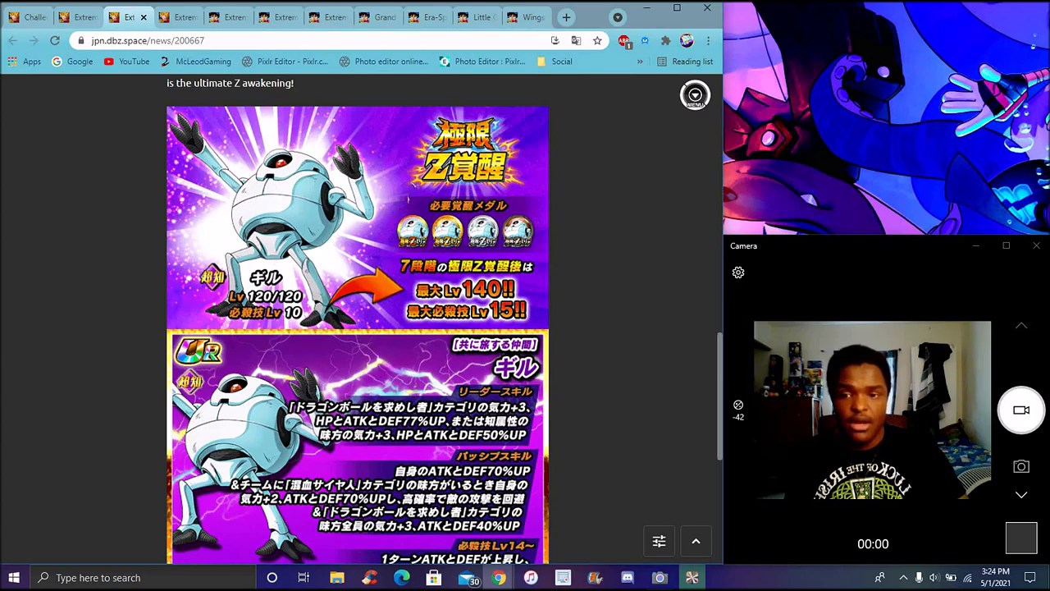
{"action": "mouse_move", "coordinate": [571, 232]}
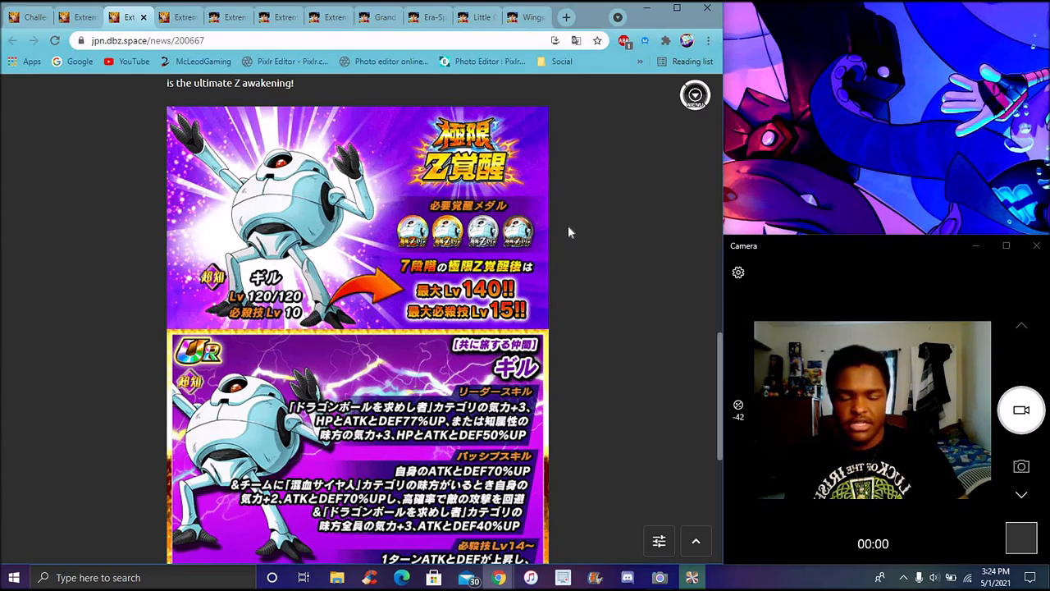
{"action": "mouse_move", "coordinate": [148, 208]}
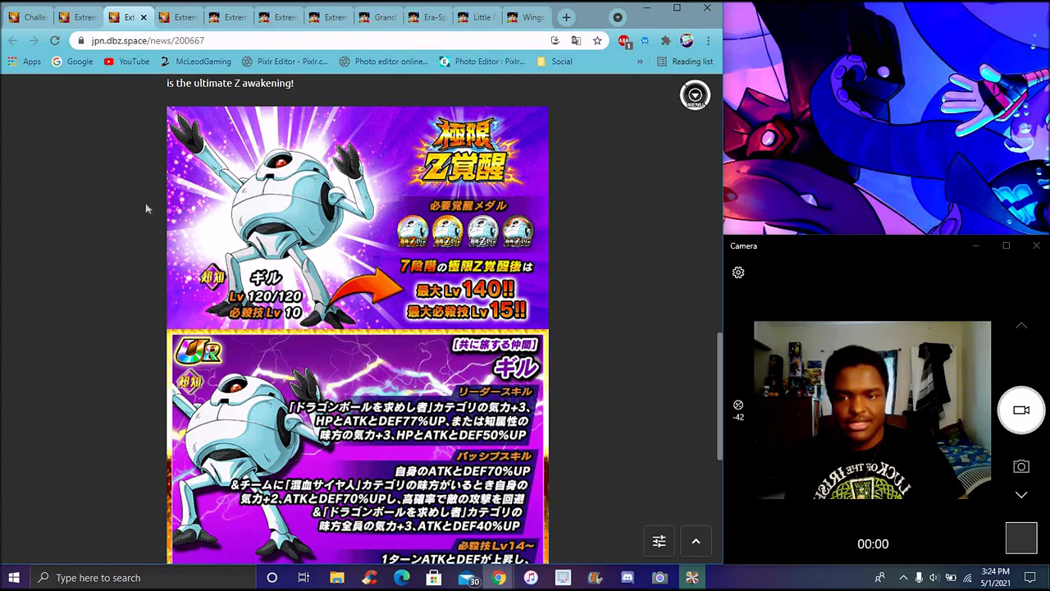
{"action": "mouse_move", "coordinate": [86, 135]}
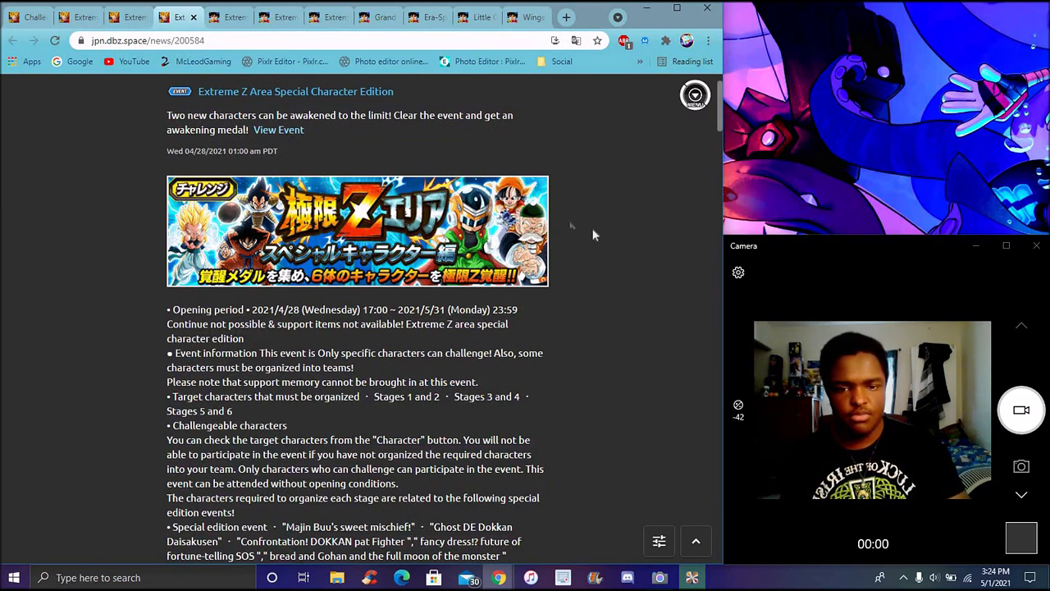
Finish reading the DBZ Space article, then switch to the wiki's Extreme Z-Area: Special Characters Edition tab
{"action": "scroll", "scroll_direction": "down", "scroll_amount": 3}
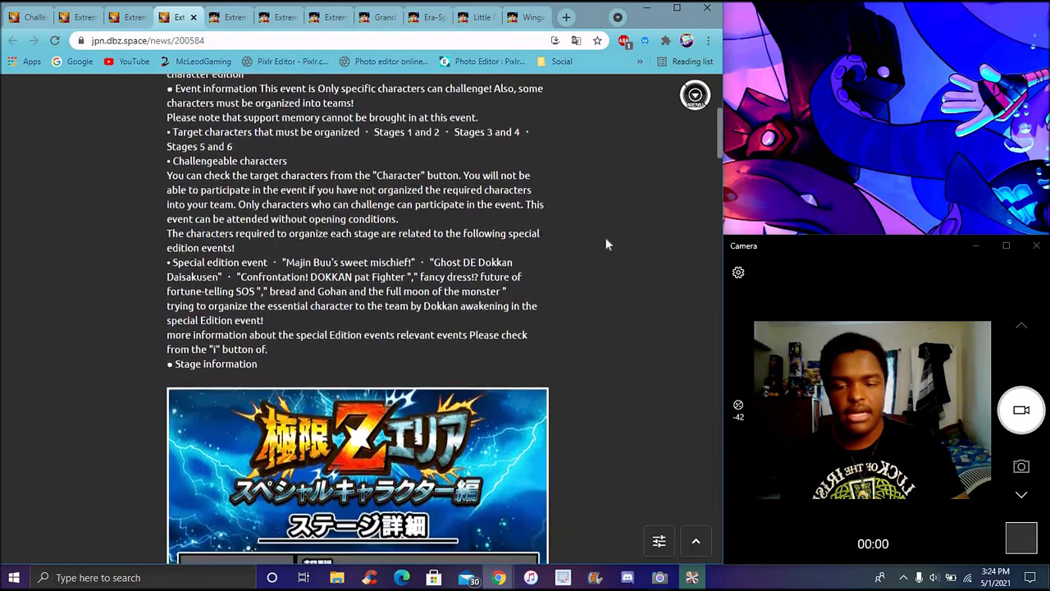
{"action": "scroll", "scroll_direction": "down", "scroll_amount": 3}
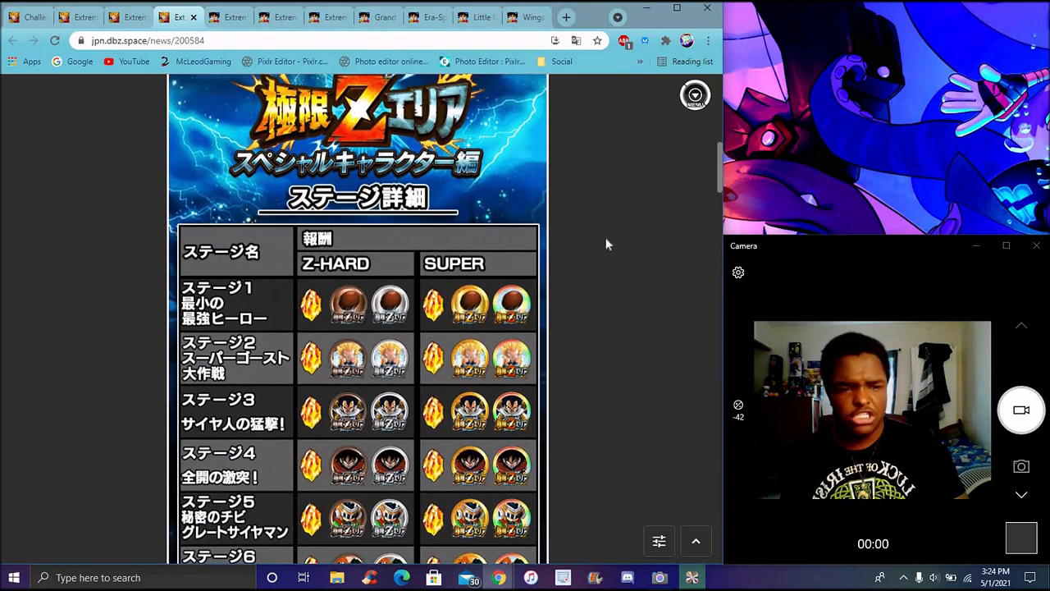
{"action": "scroll", "scroll_direction": "down", "scroll_amount": 3}
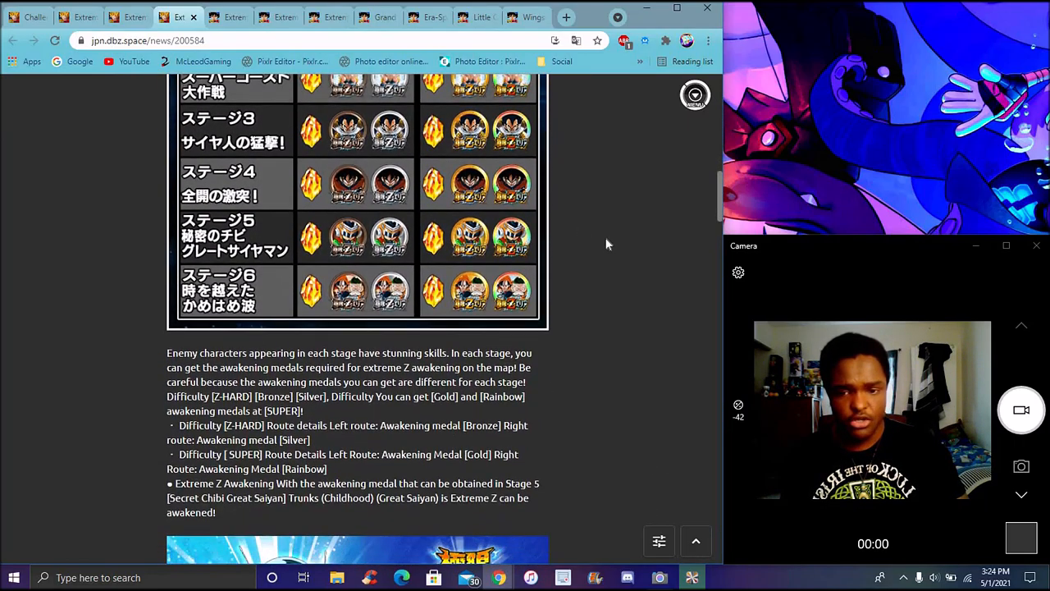
{"action": "scroll", "scroll_direction": "down", "scroll_amount": 3}
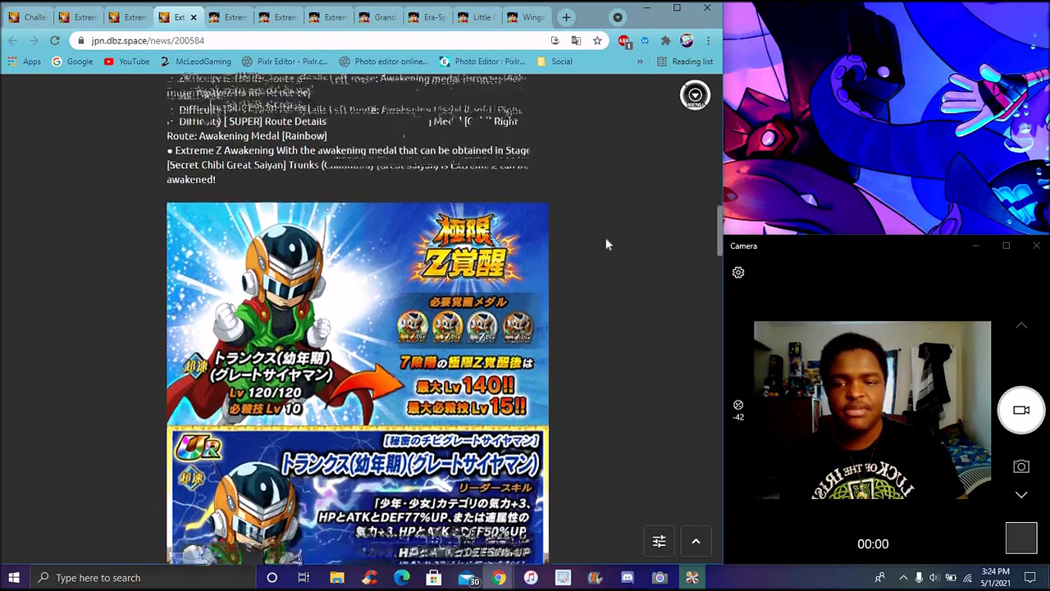
{"action": "scroll", "scroll_direction": "down", "scroll_amount": 3}
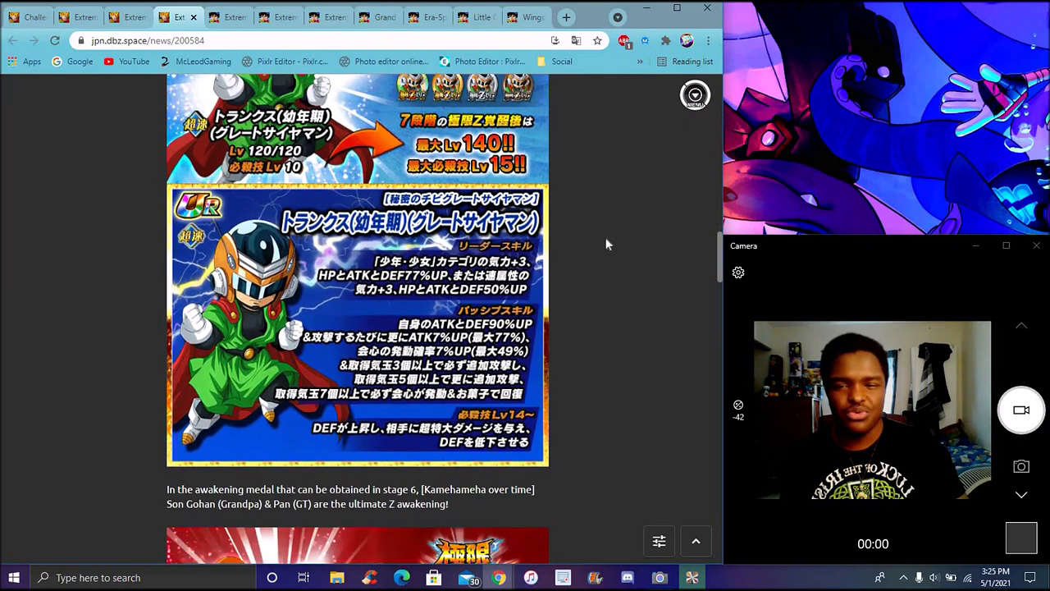
{"action": "scroll", "scroll_direction": "down", "scroll_amount": 3}
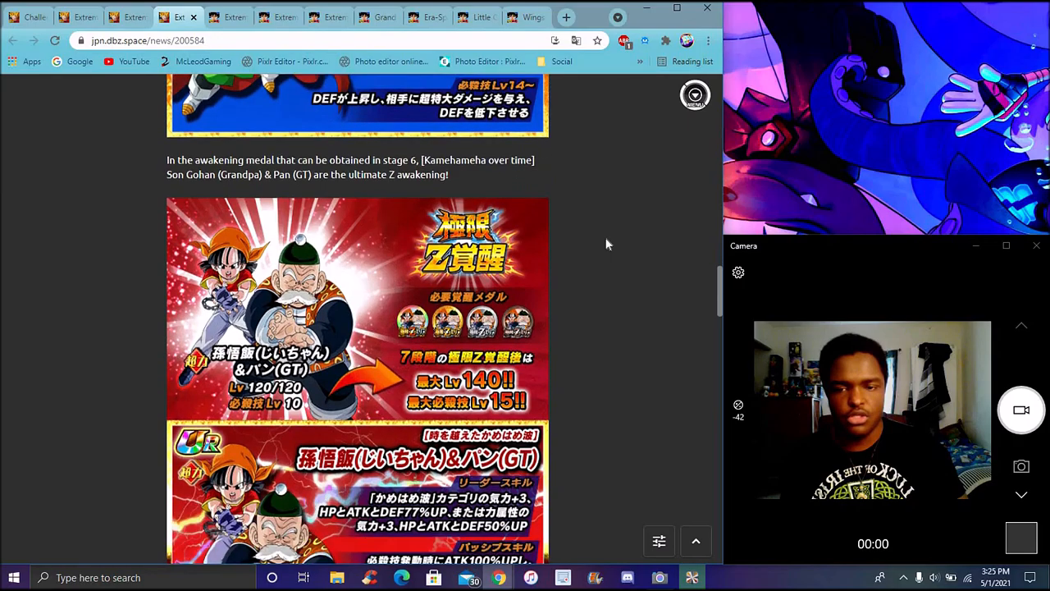
{"action": "scroll", "scroll_direction": "down", "scroll_amount": 3}
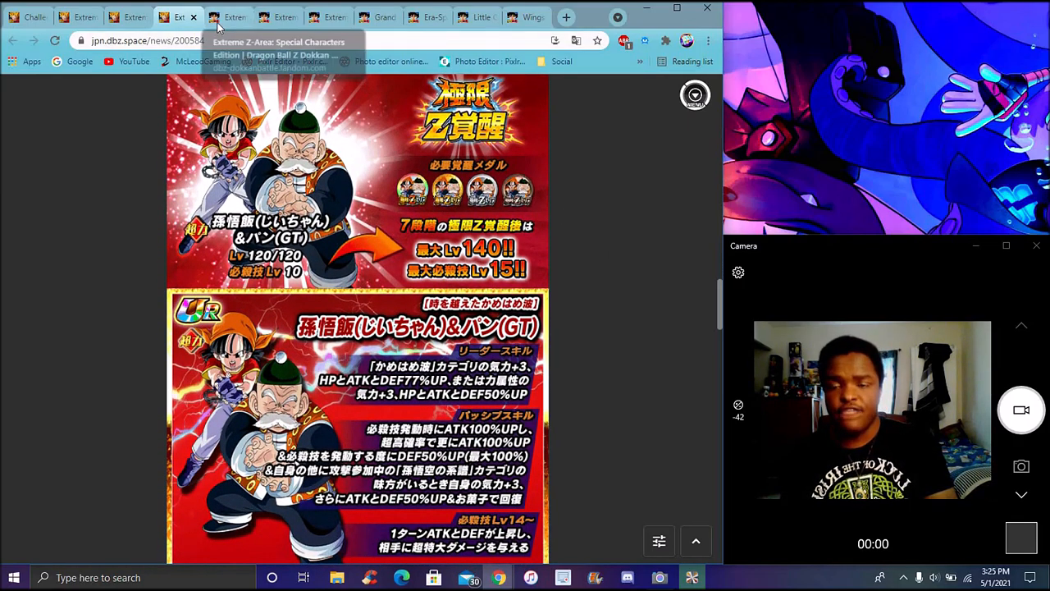
{"action": "left_click", "coordinate": [229, 17]}
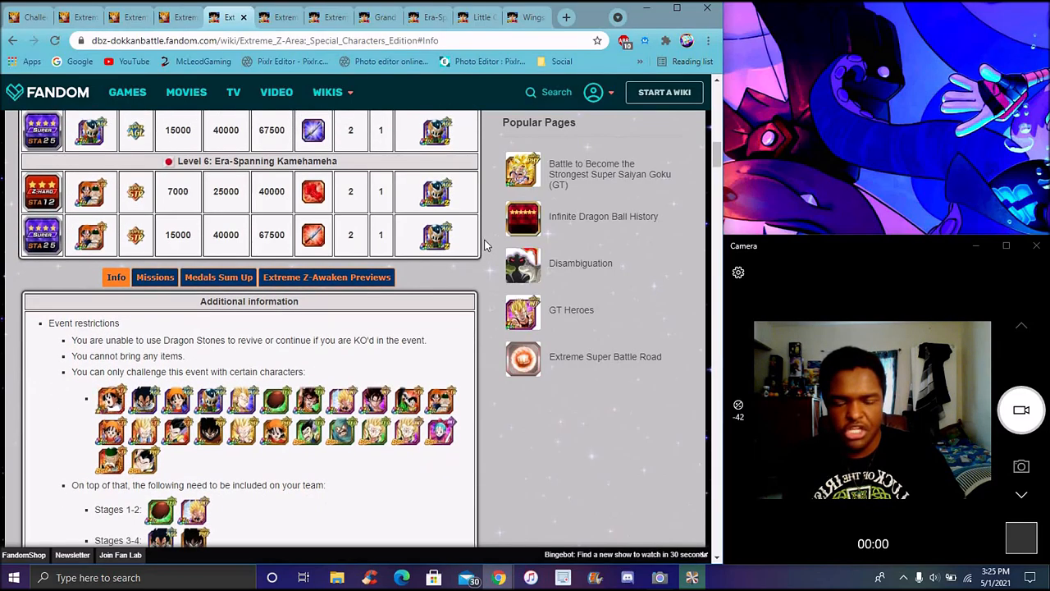
Scroll to the Special Characters Edition restrictions, required team members and Z-Hard/Super medal drop tables
{"action": "scroll", "scroll_direction": "down", "scroll_amount": 3}
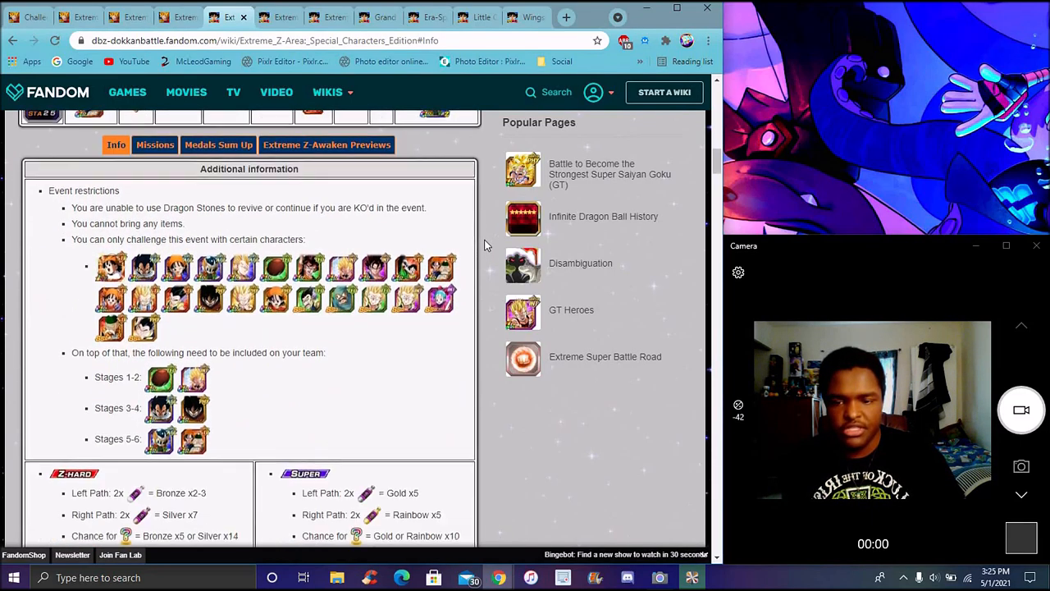
{"action": "scroll", "scroll_direction": "down", "scroll_amount": 3}
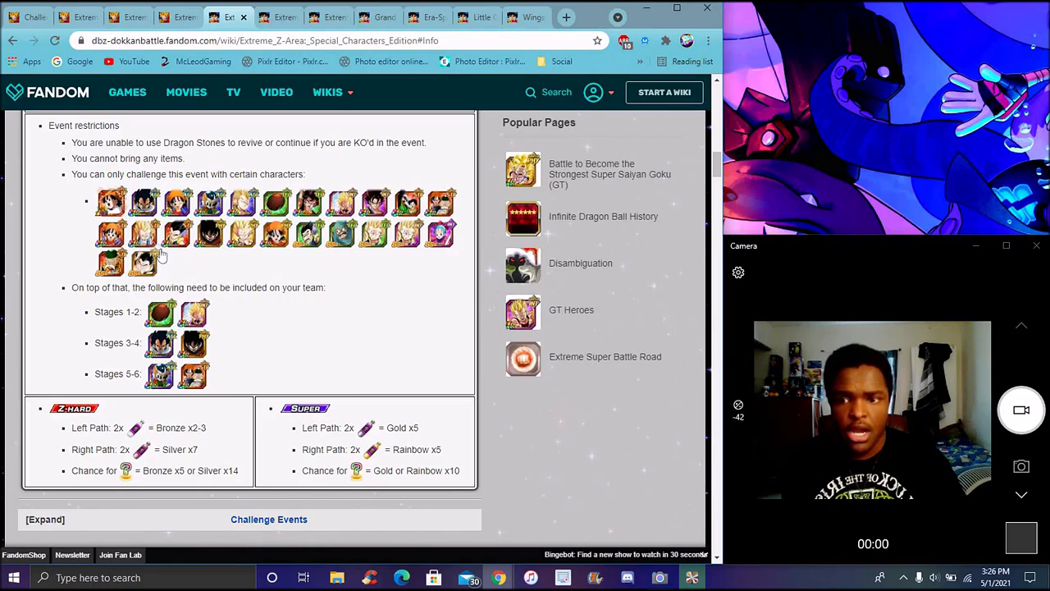
{"action": "mouse_move", "coordinate": [214, 276]}
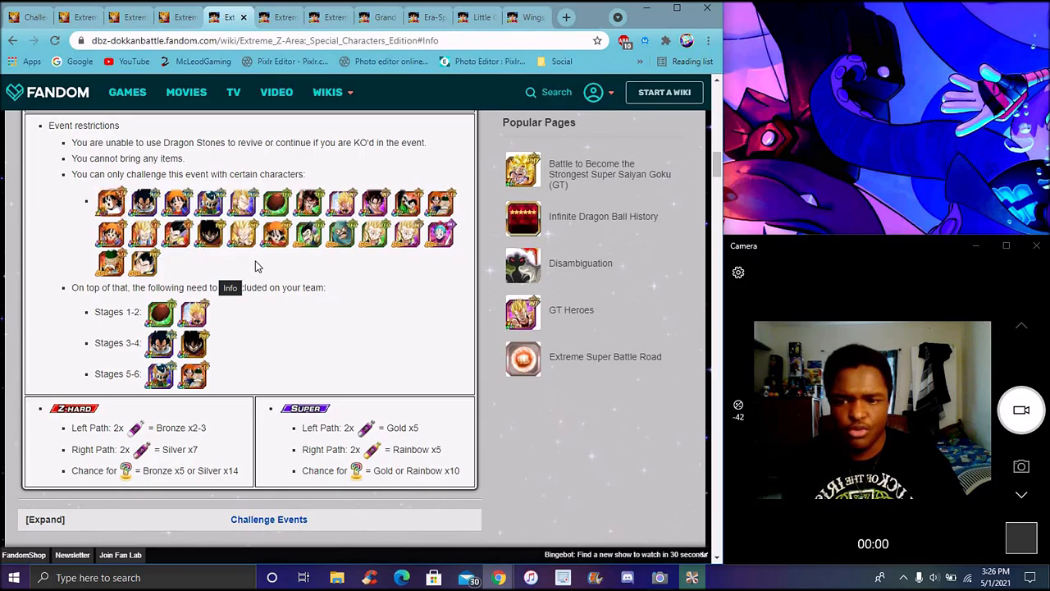
{"action": "mouse_move", "coordinate": [294, 318]}
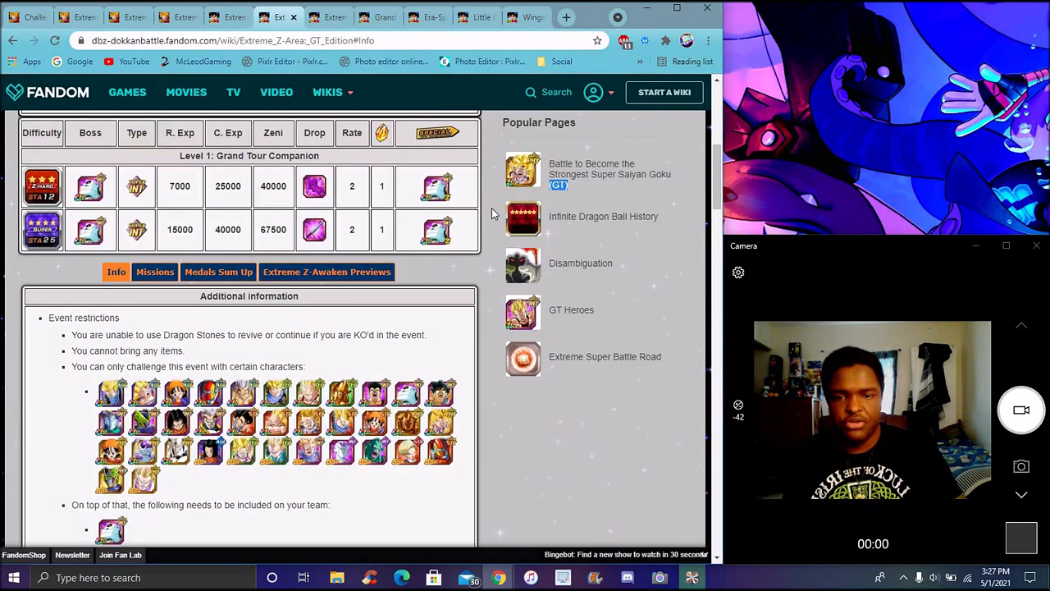
Scroll to the GT Edition's allowed characters, required team member and Z-Hard/Super medal paths
{"action": "scroll", "scroll_direction": "down", "scroll_amount": 3}
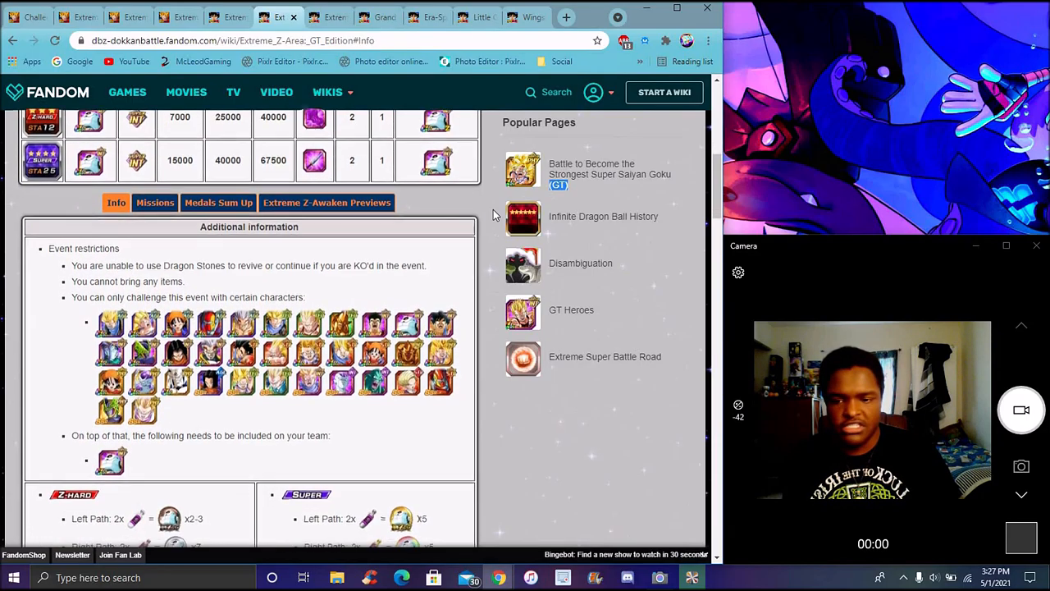
{"action": "scroll", "scroll_direction": "down", "scroll_amount": 3}
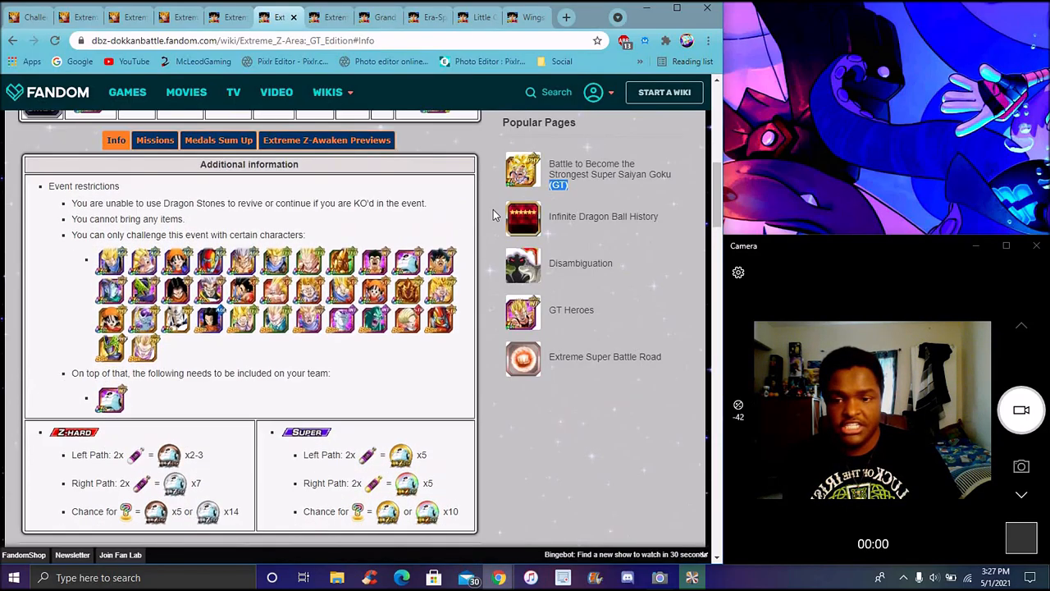
{"action": "scroll", "scroll_direction": "down", "scroll_amount": 3}
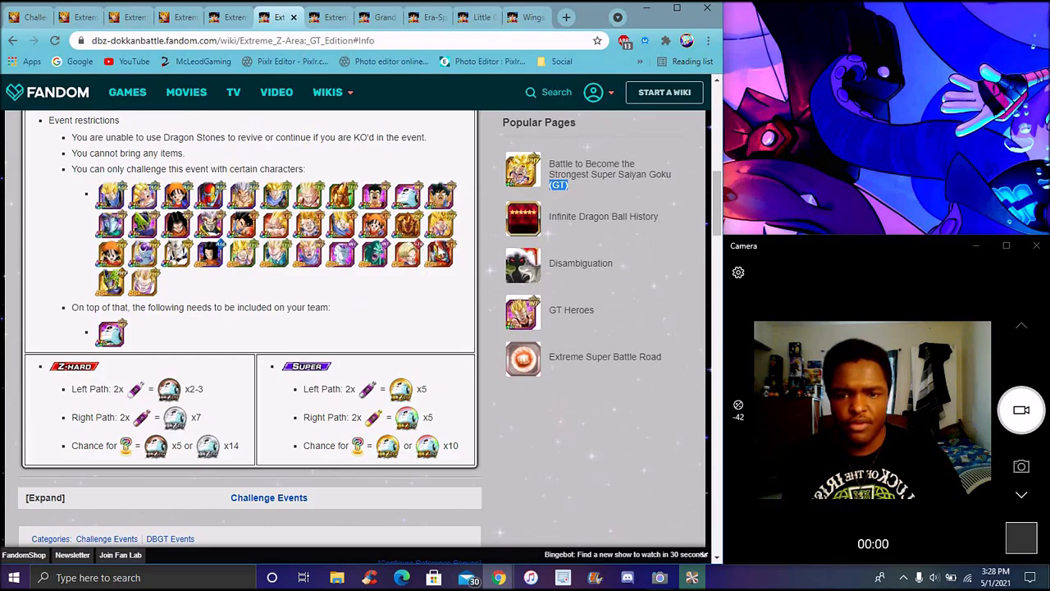
{"action": "mouse_move", "coordinate": [310, 315]}
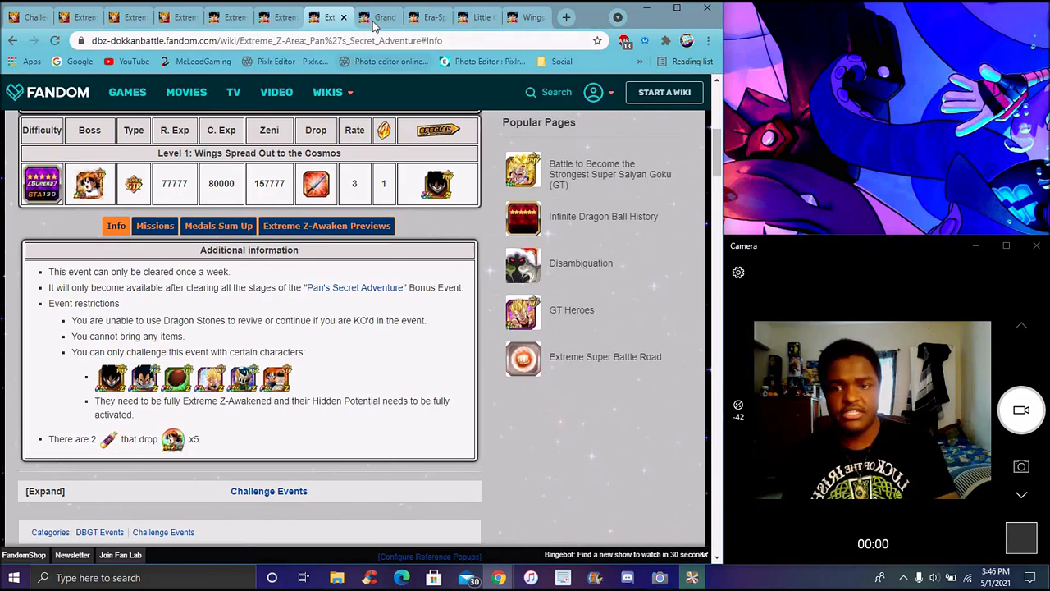
Switch to the wiki tab for the Extreme Z-Area: Pan's Secret Adventure event
{"action": "left_click", "coordinate": [378, 16]}
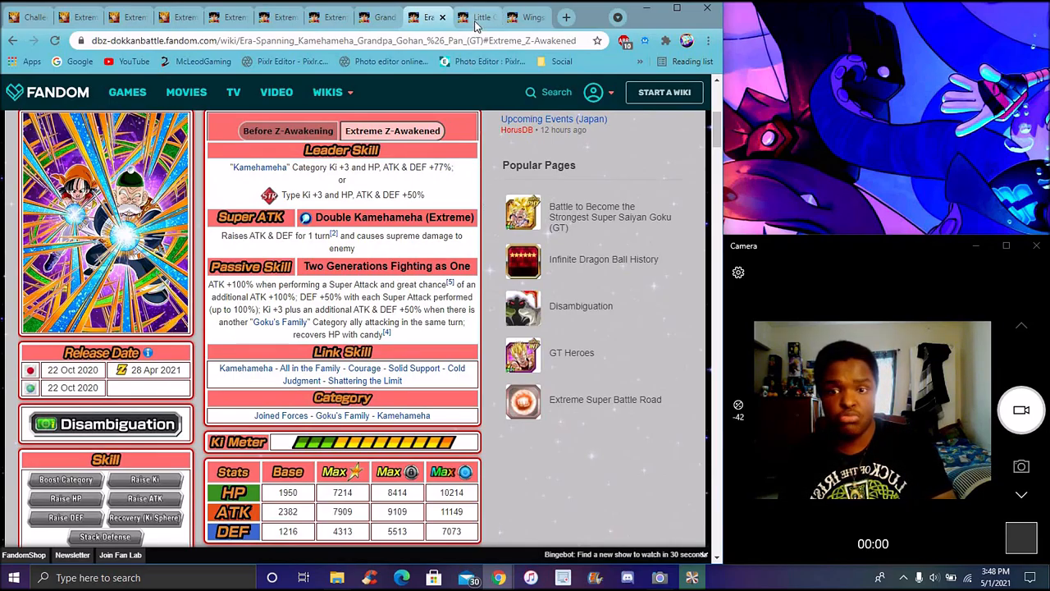
Switch to the Little Great Saiyaman of Mystery Trunks (Kid) card page showing its Extreme Z-Awakened details
{"action": "left_click", "coordinate": [478, 16]}
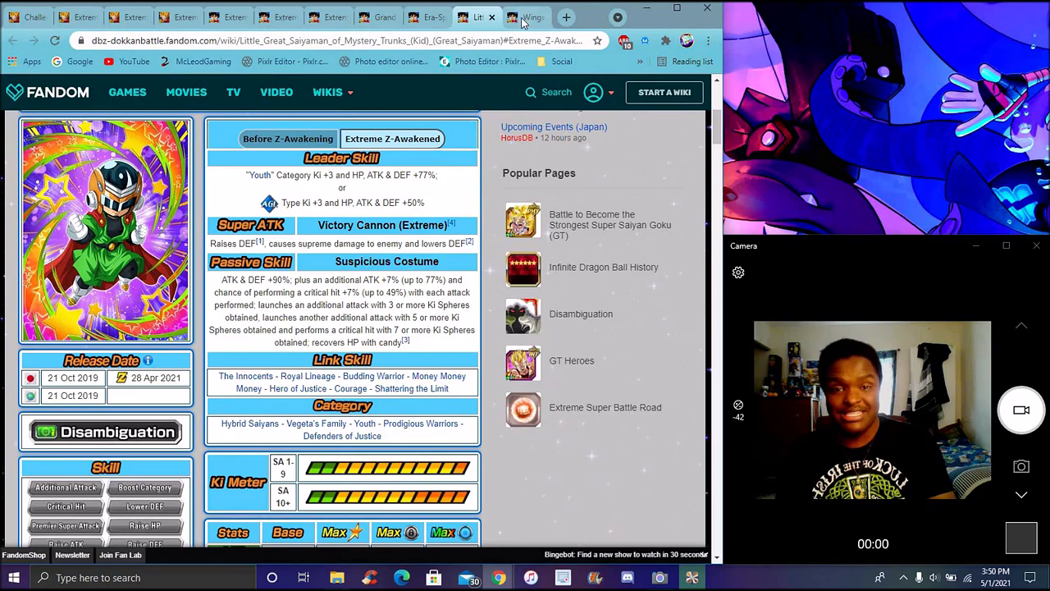
Return to the DBZ Space news tab showing Pan (GT) (Honey)'s Extreme Z-Awakening banner and skills
{"action": "left_click", "coordinate": [526, 16]}
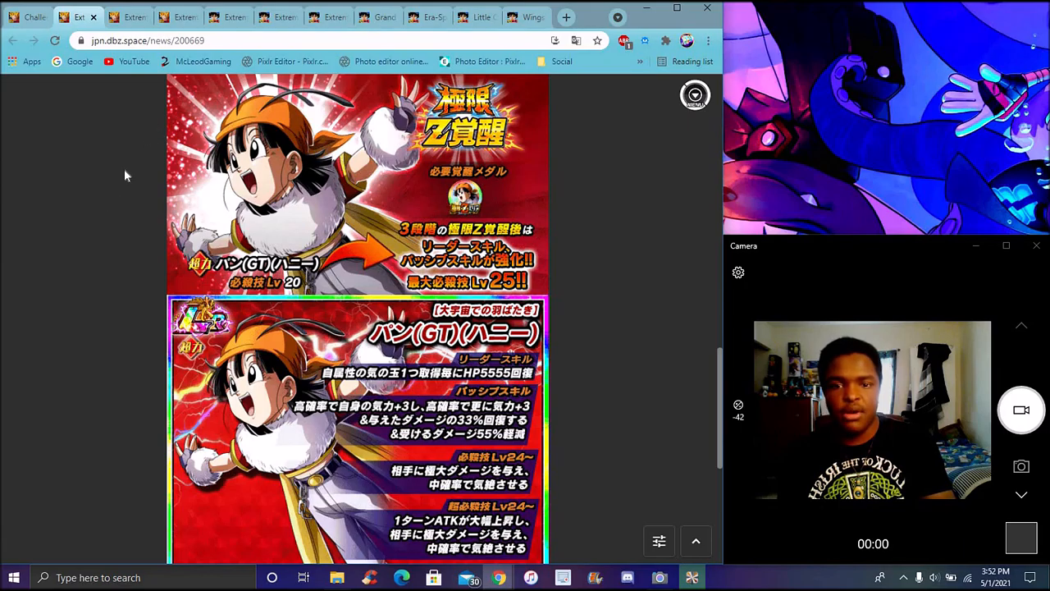
{"action": "mouse_move", "coordinate": [128, 168]}
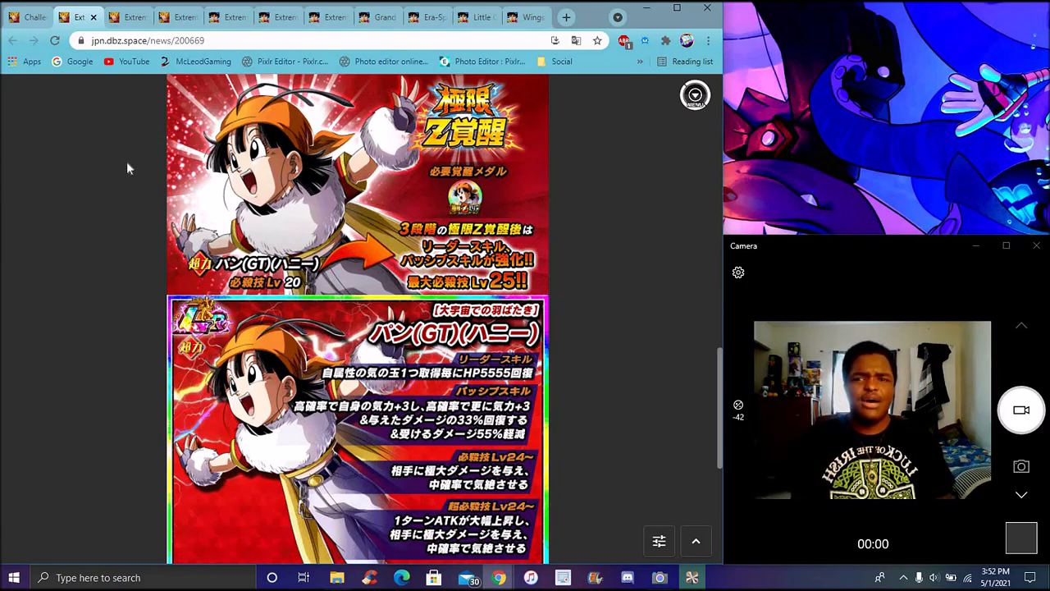